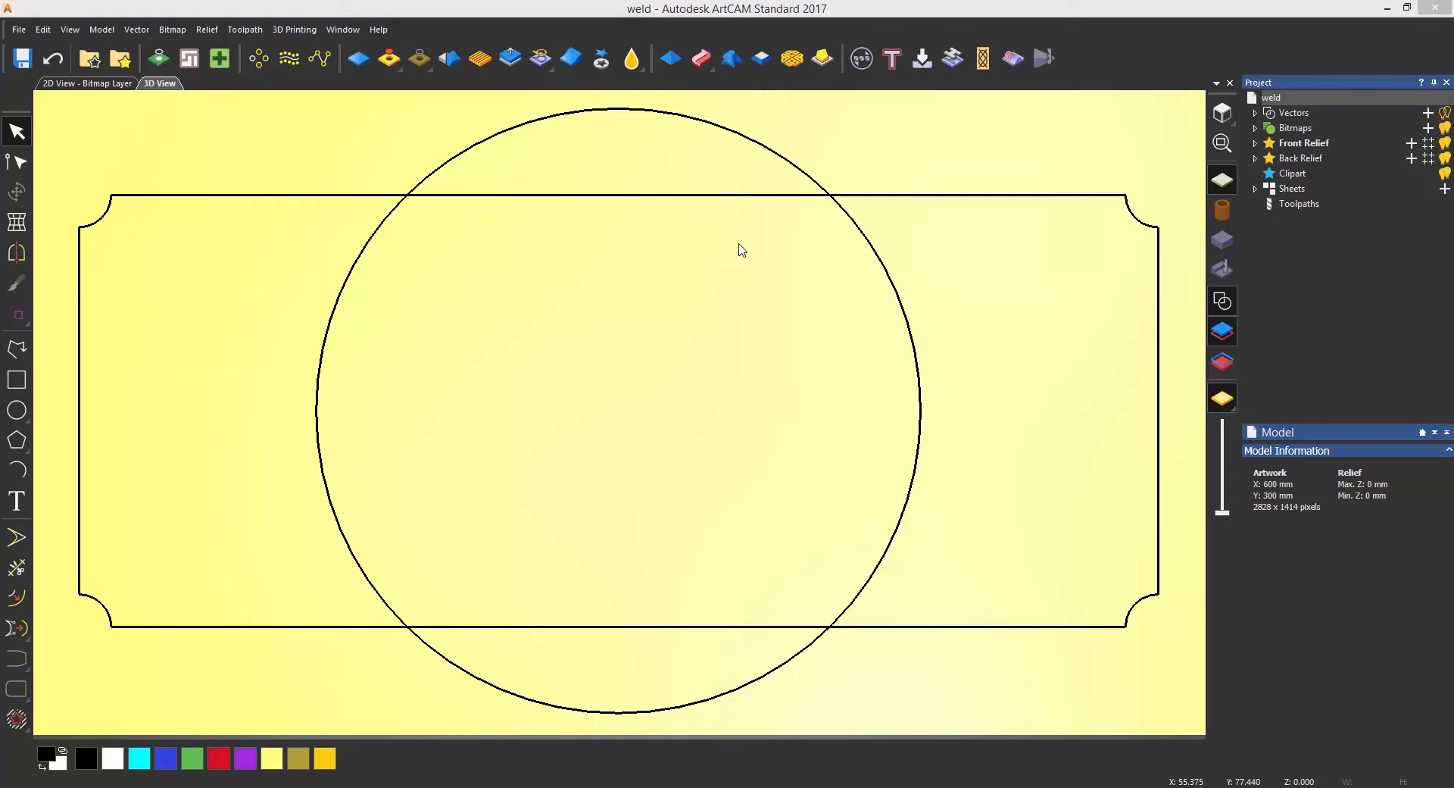
{"action": "mouse_move", "coordinate": [733, 289]}
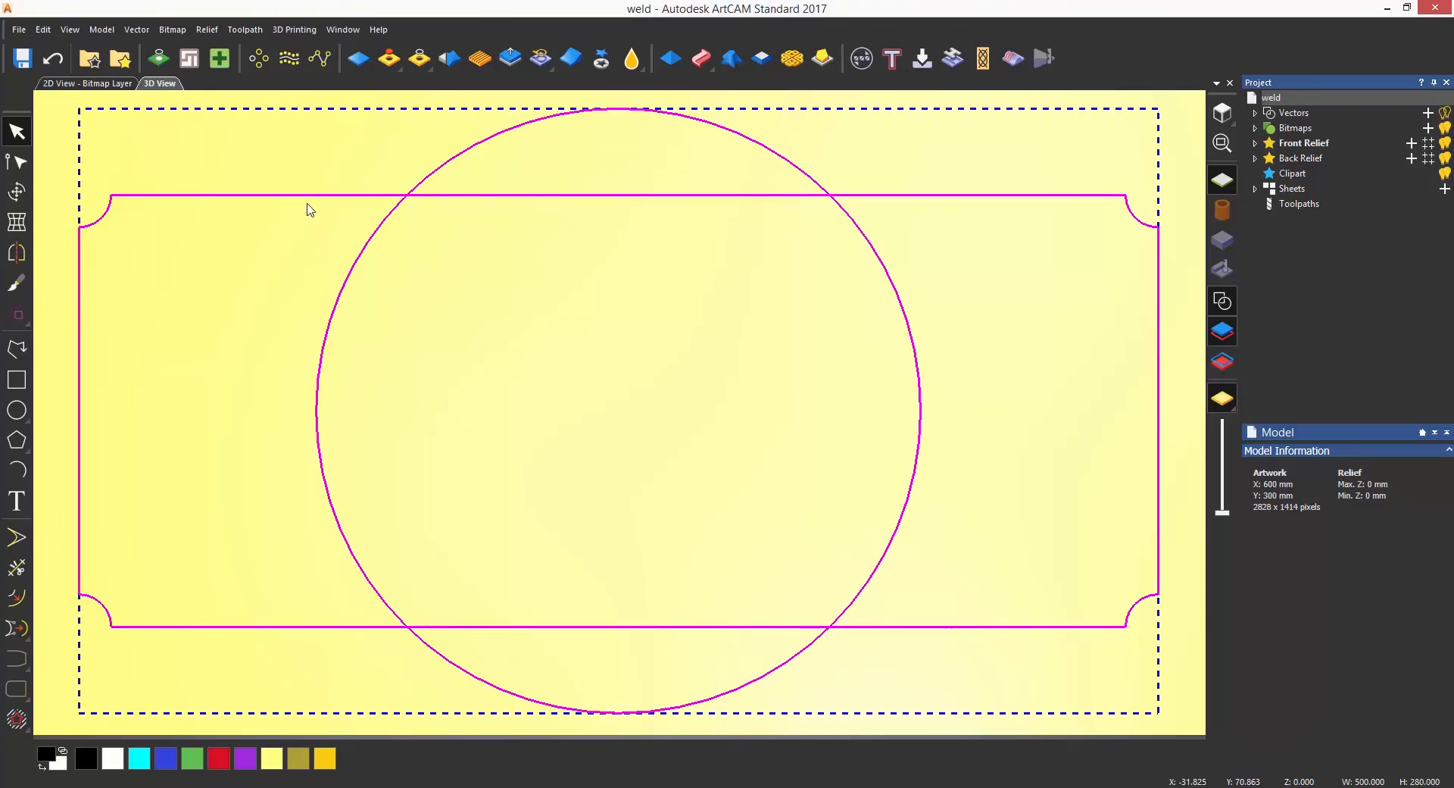
- Bring up the Vector merge options for the selected J.R.HAART&SONLTD outline lettering
{"action": "left_click", "coordinate": [136, 29]}
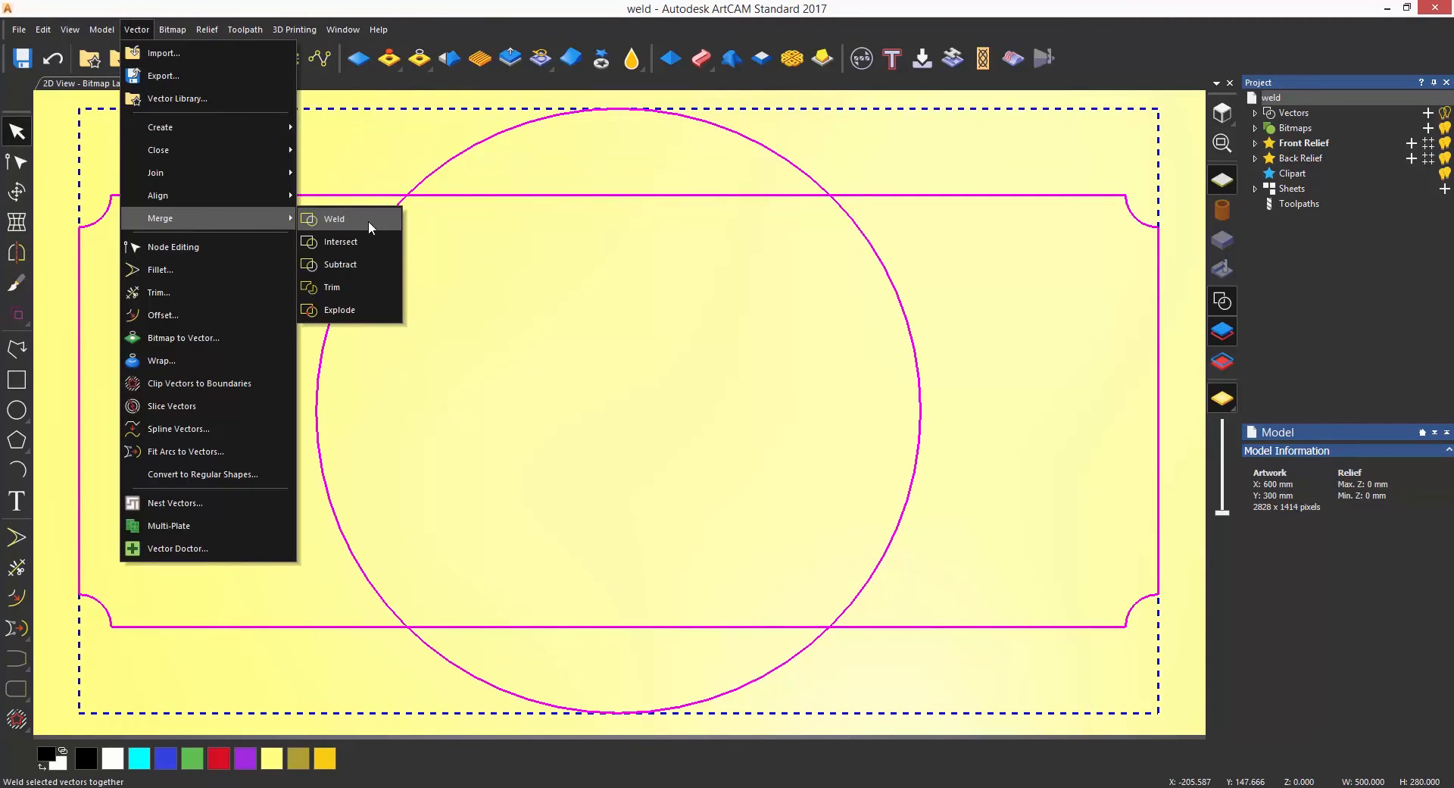
{"action": "left_click", "coordinate": [334, 218]}
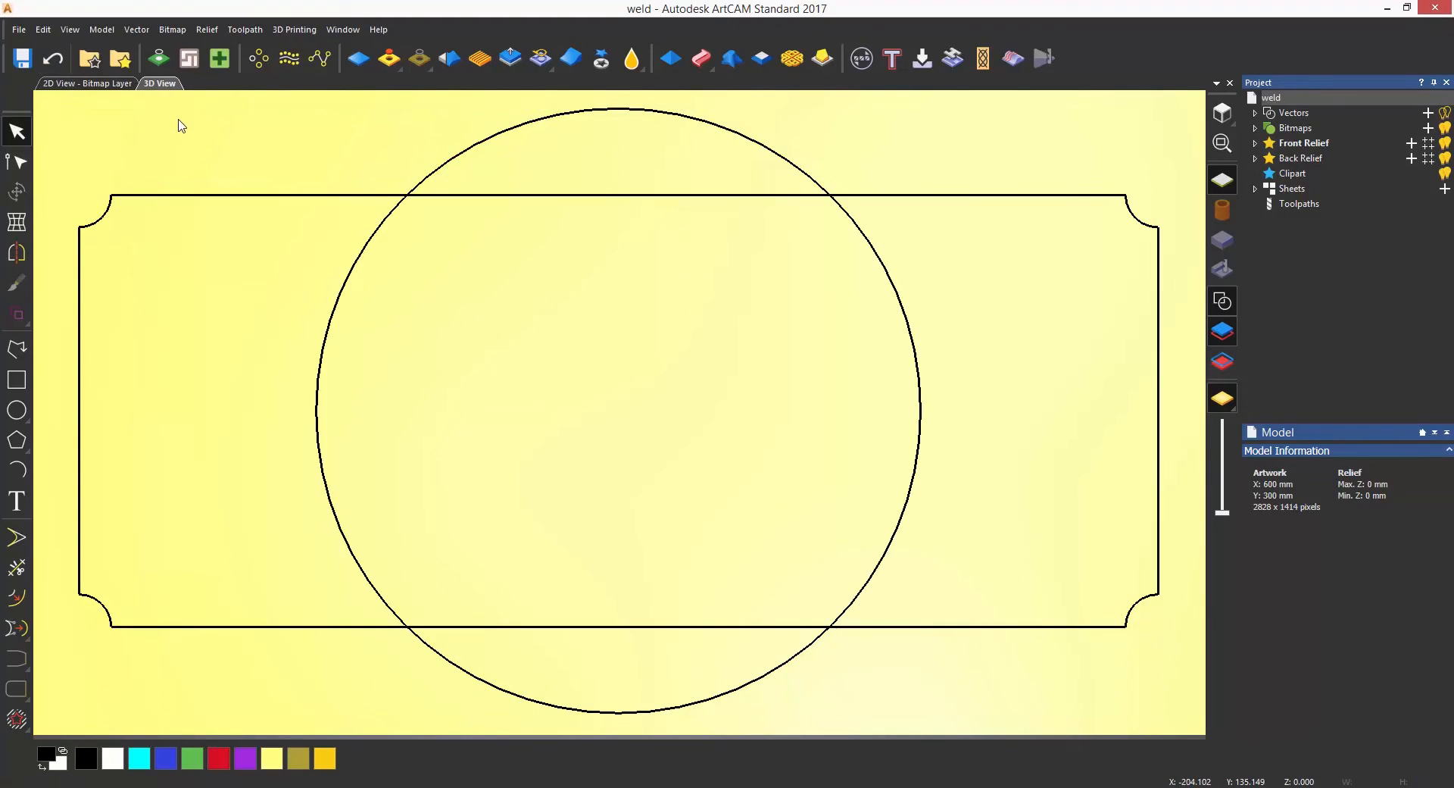
{"action": "left_click", "coordinate": [135, 28]}
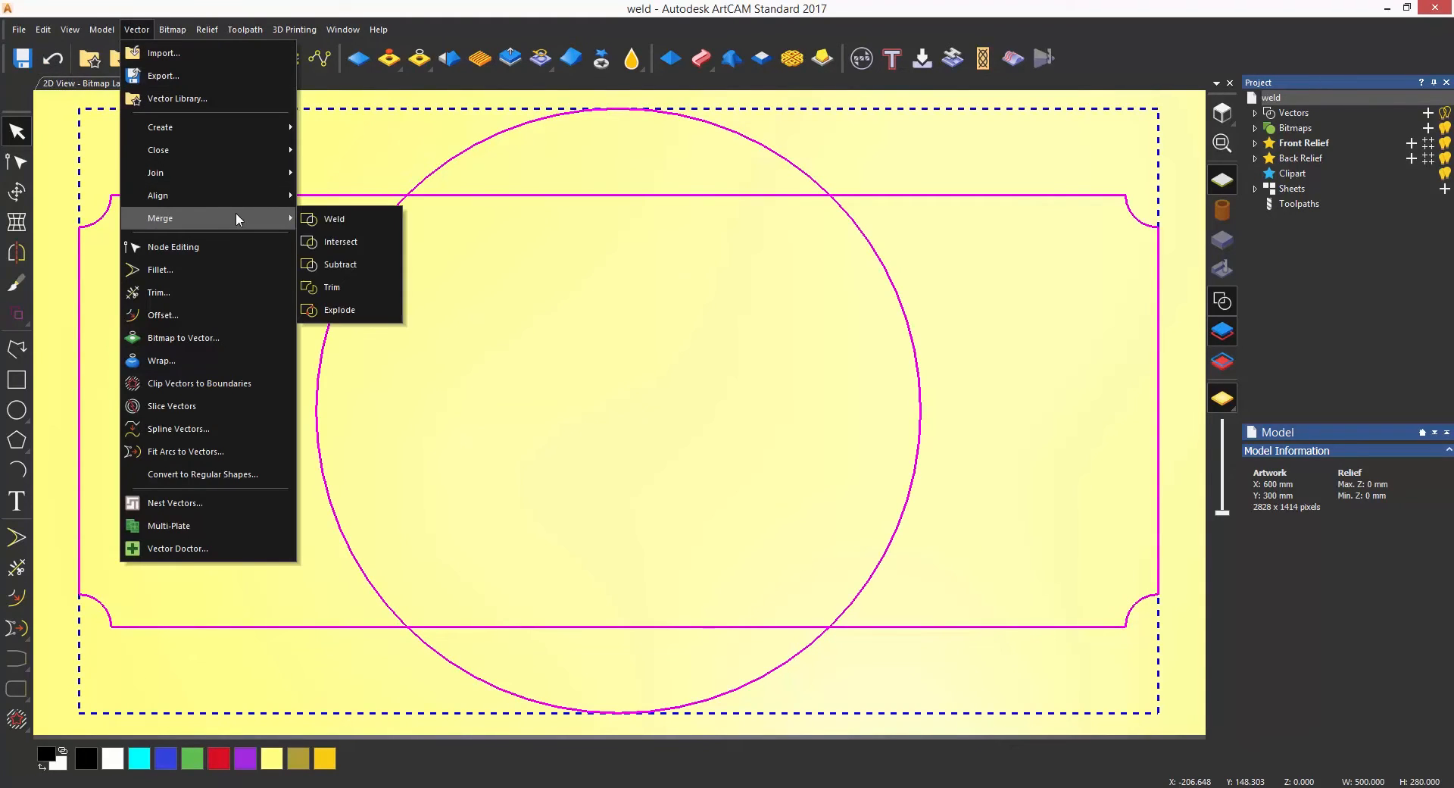
{"action": "left_click", "coordinate": [334, 218]}
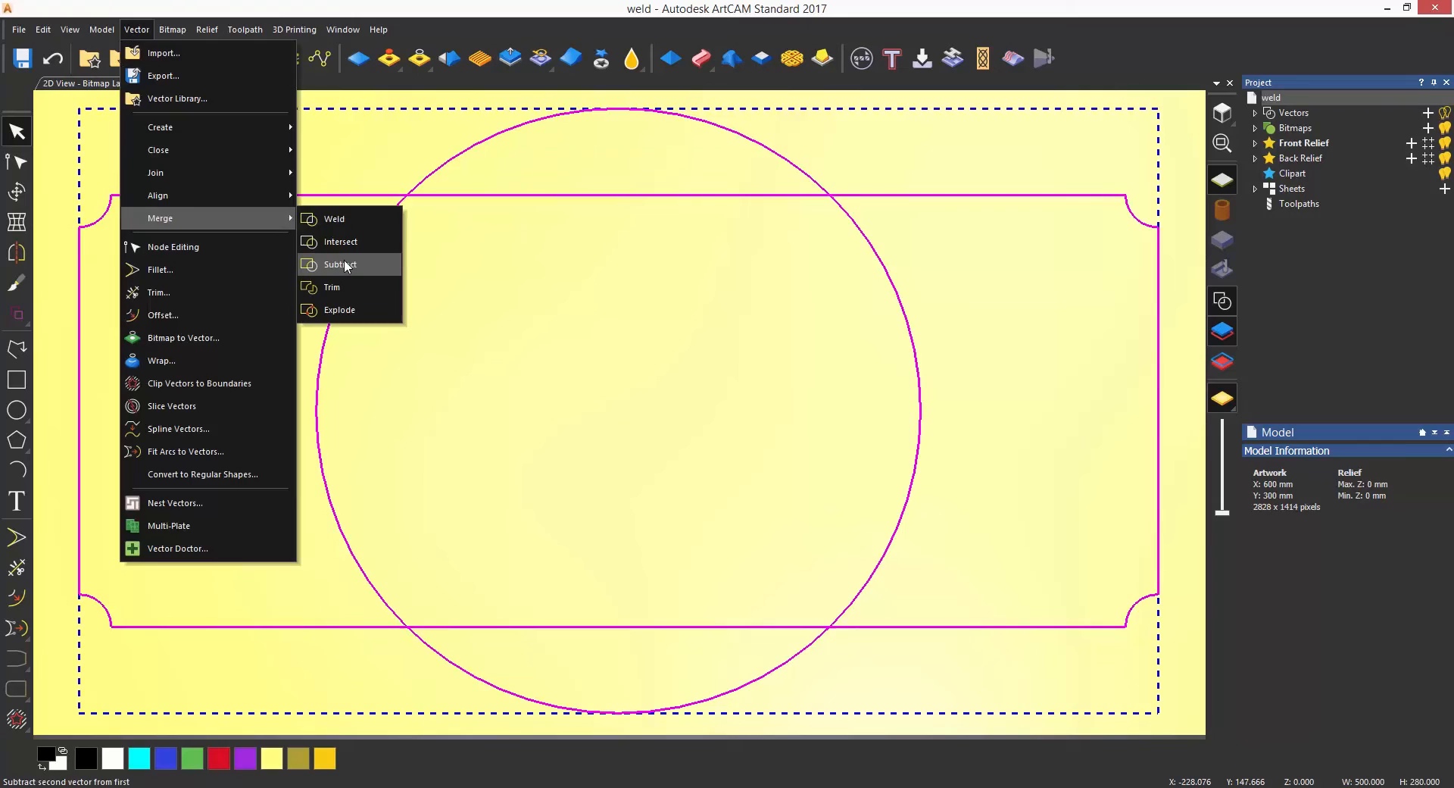
{"action": "left_click", "coordinate": [341, 264]}
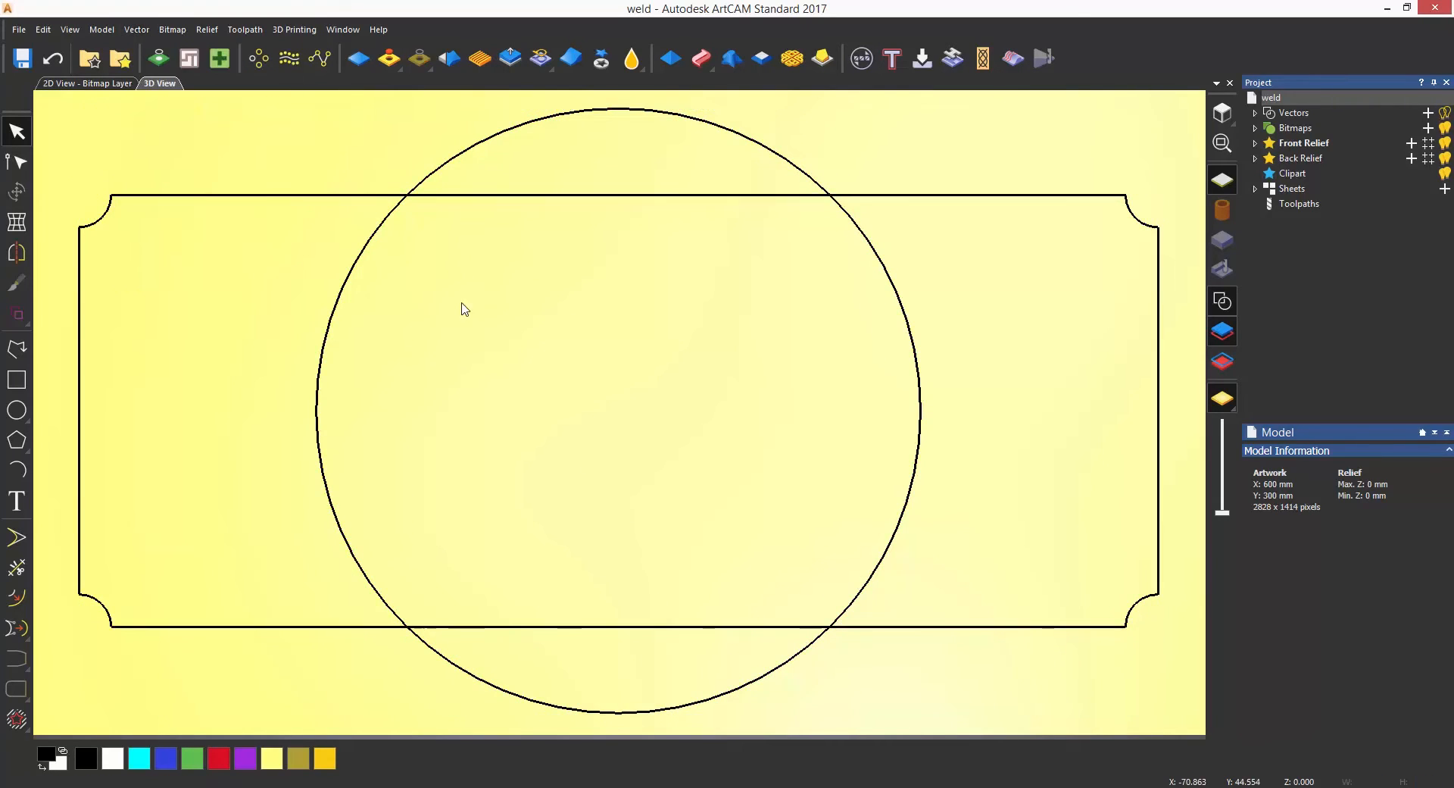
{"action": "mouse_move", "coordinate": [862, 310]}
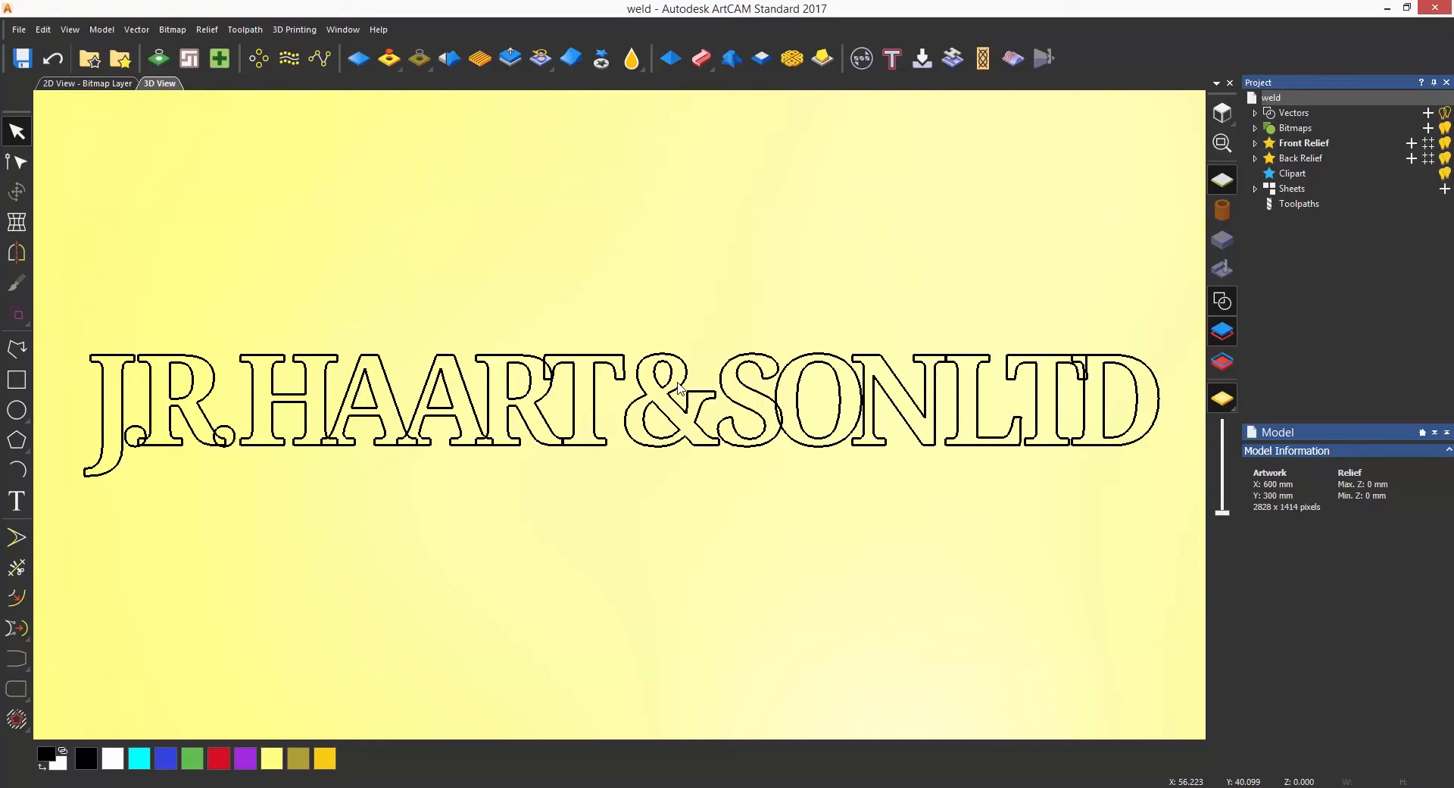
{"action": "mouse_move", "coordinate": [677, 388]}
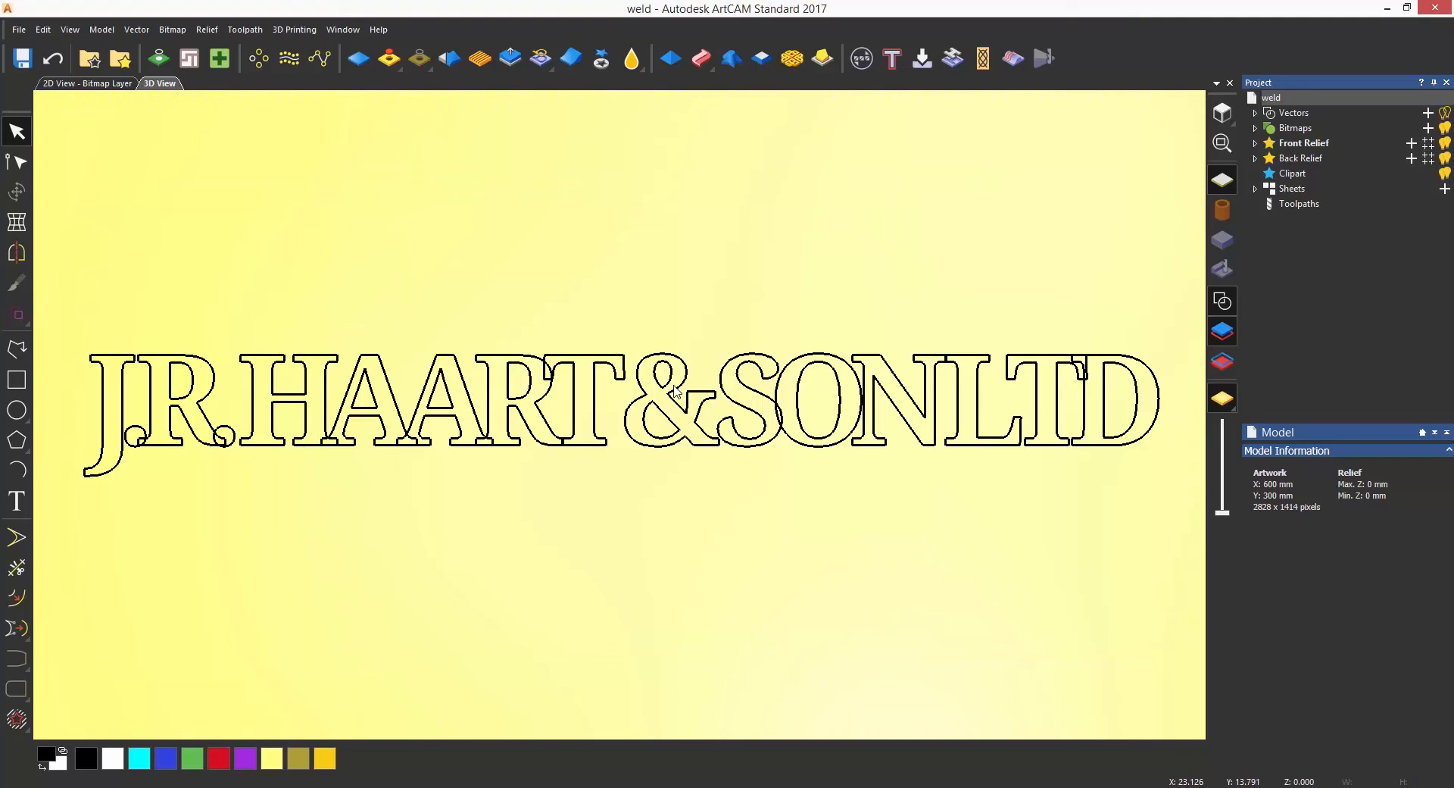
{"action": "mouse_move", "coordinate": [674, 392]}
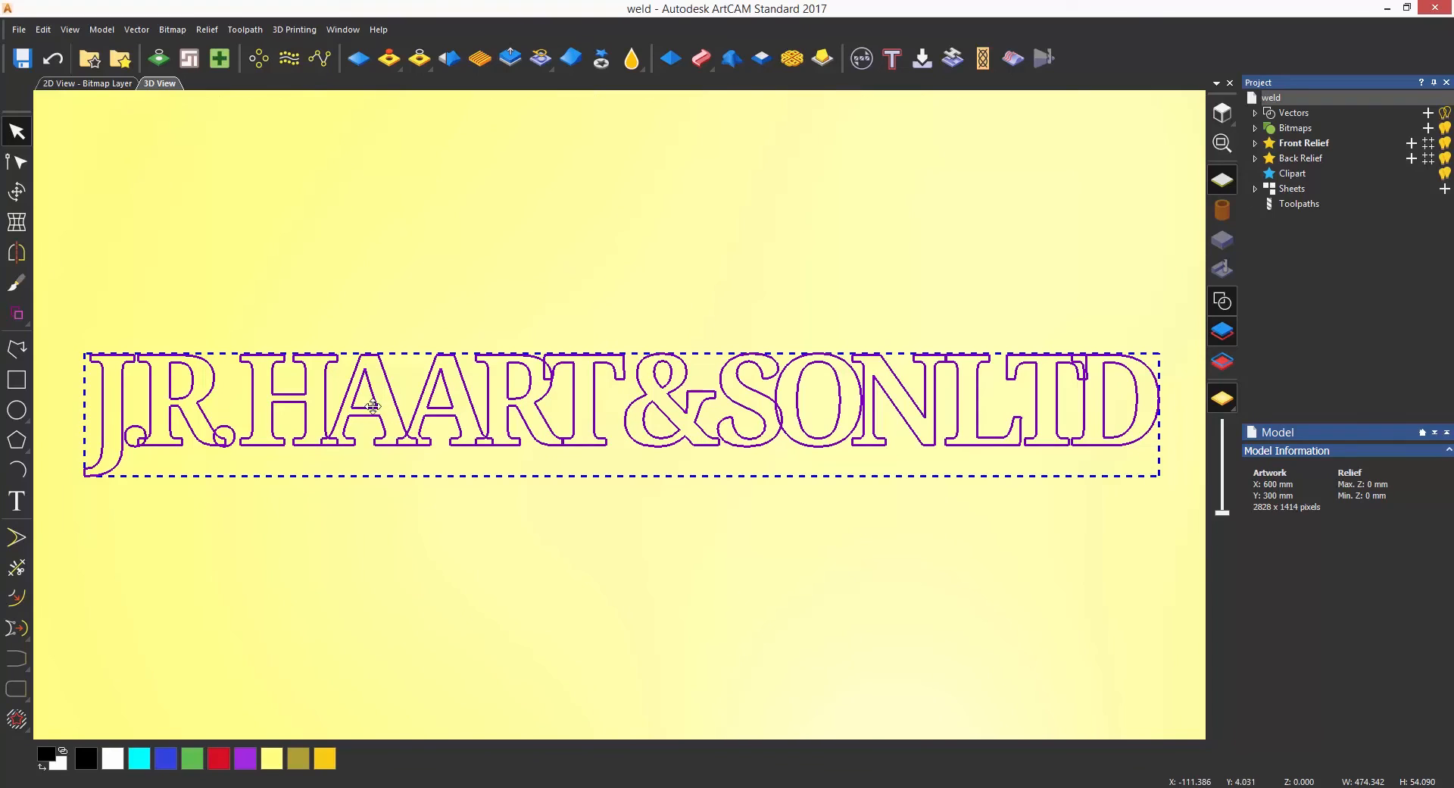
{"action": "left_click", "coordinate": [137, 29]}
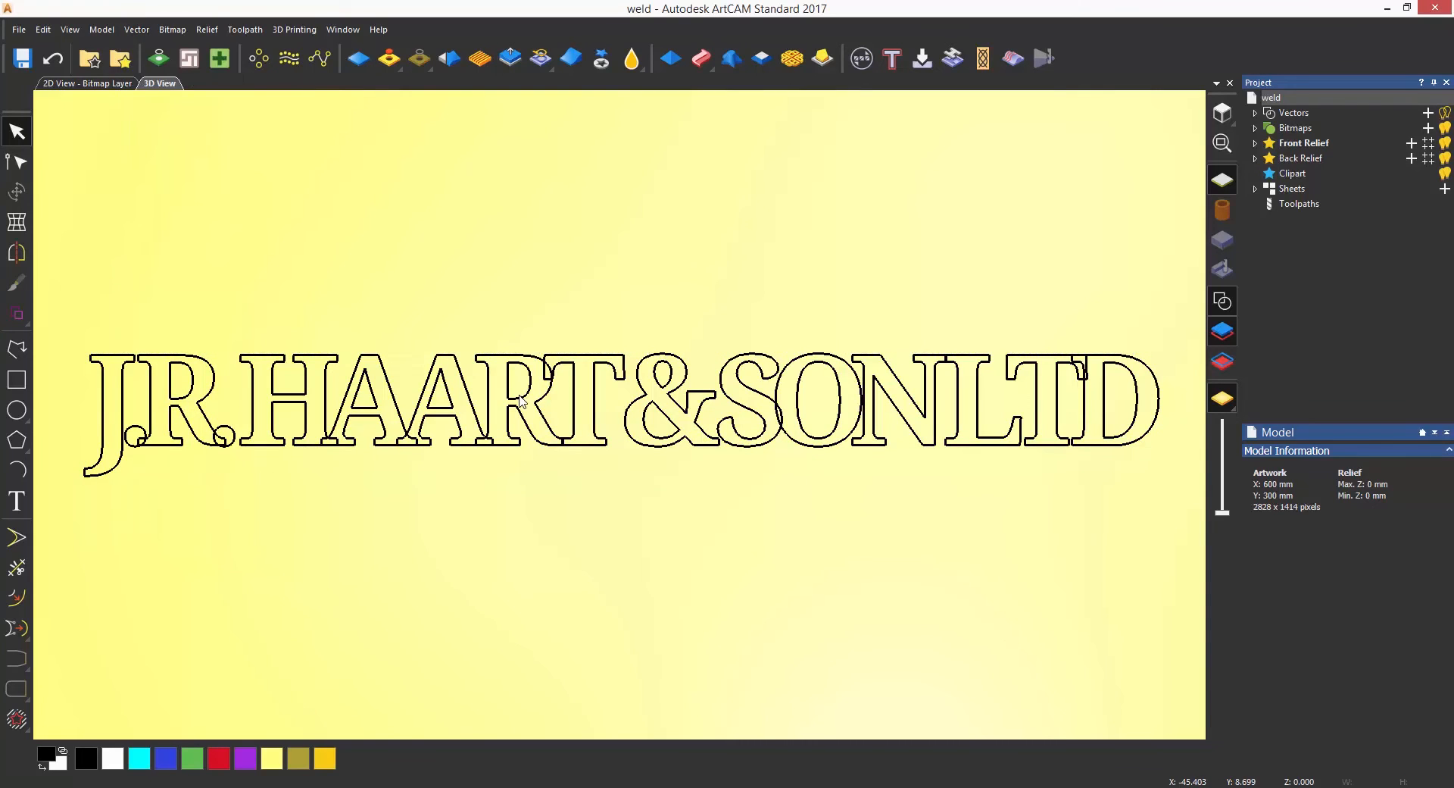
{"action": "right_click", "coordinate": [519, 398]}
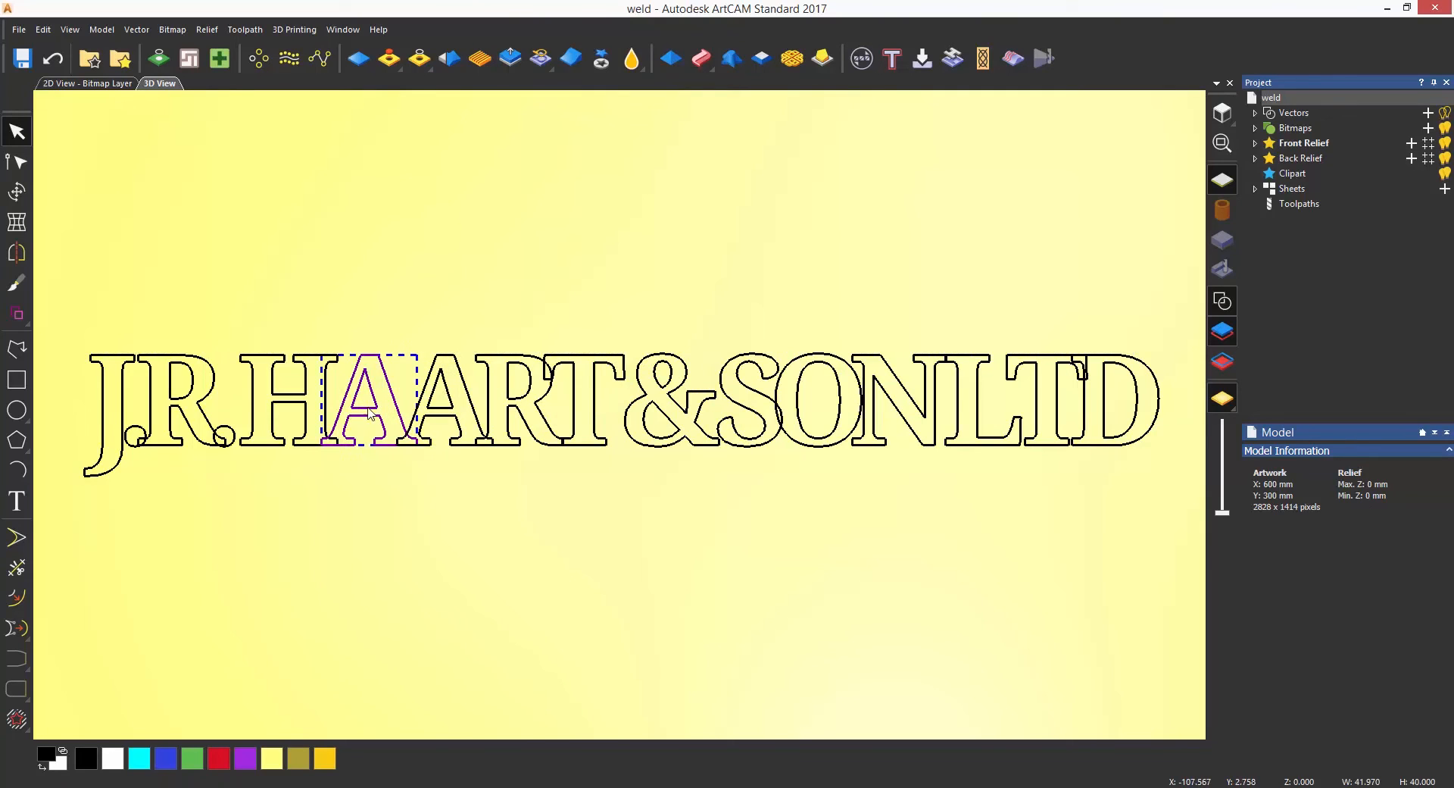
{"action": "left_click", "coordinate": [272, 287]}
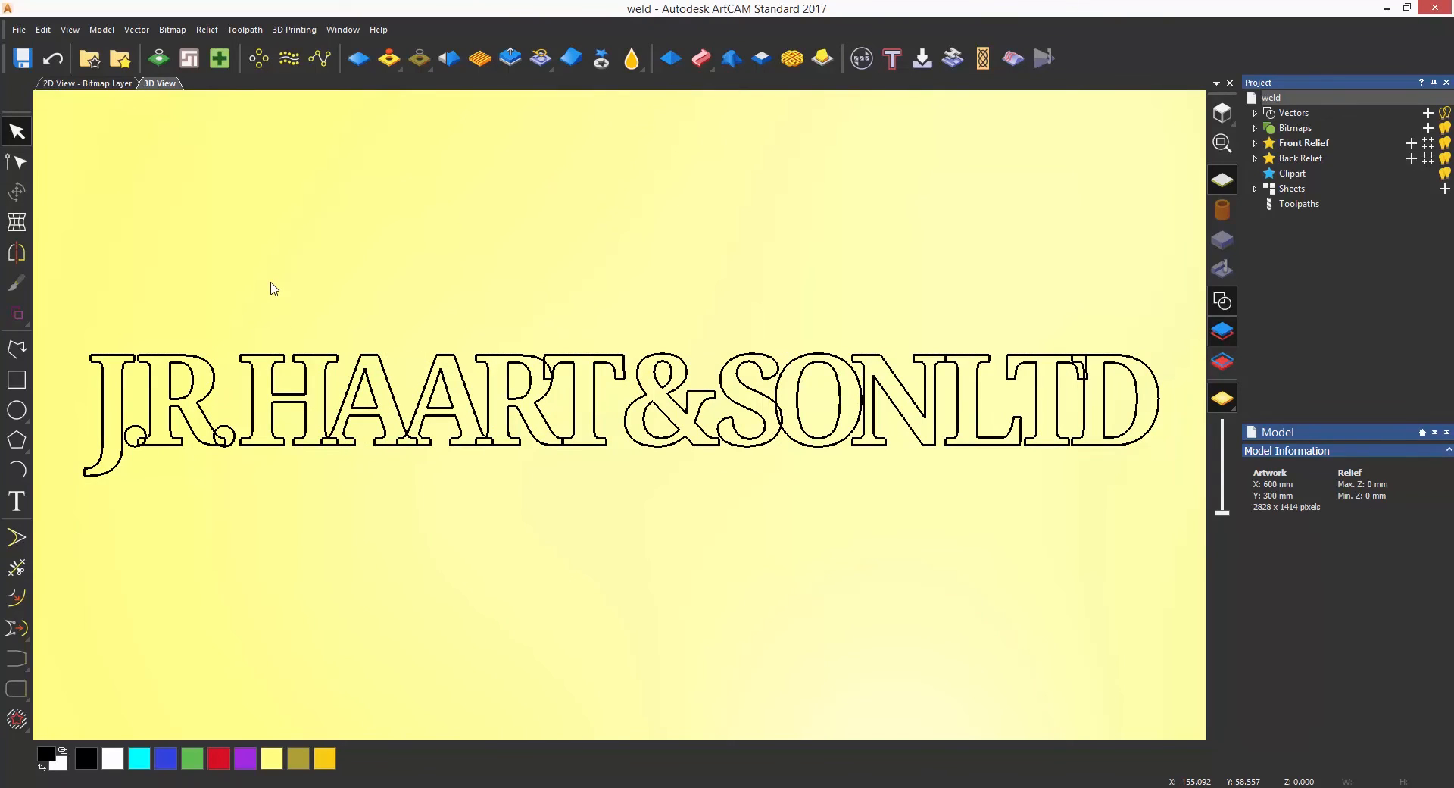
{"action": "left_click", "coordinate": [134, 29]}
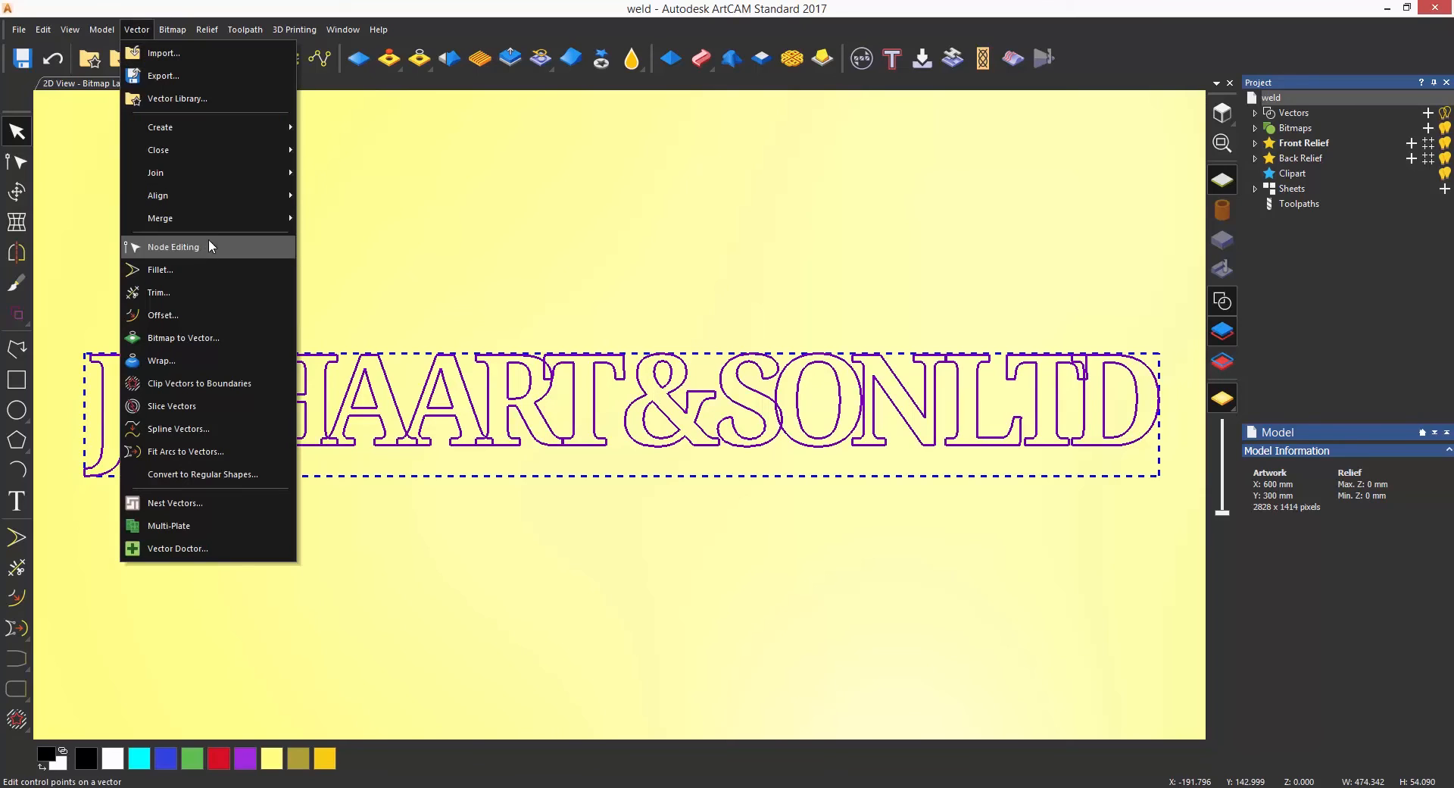
{"action": "left_click", "coordinate": [173, 245]}
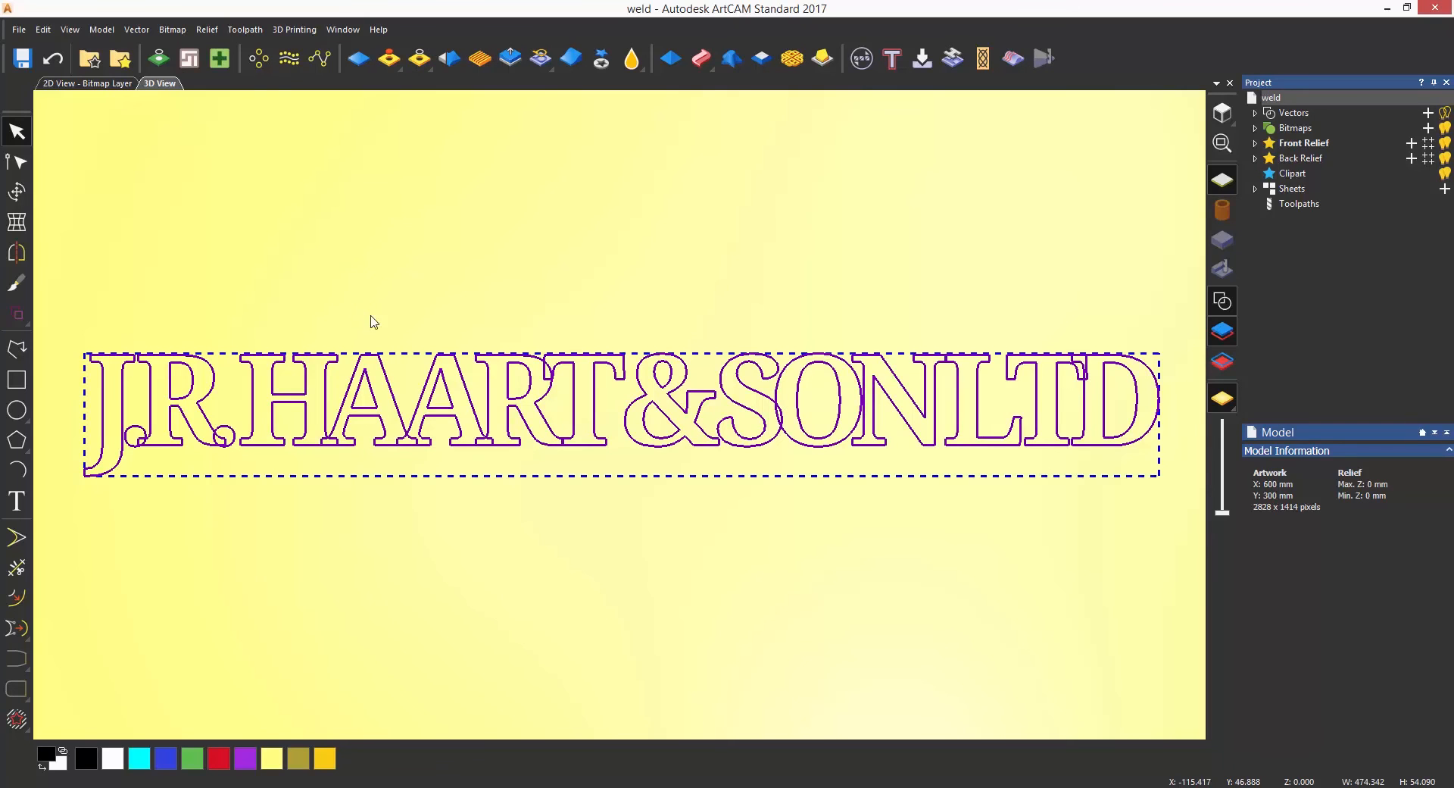
- Ungroup the lettering into individual letter vectors, keeping the outer outlines selected
{"action": "right_click", "coordinate": [369, 322]}
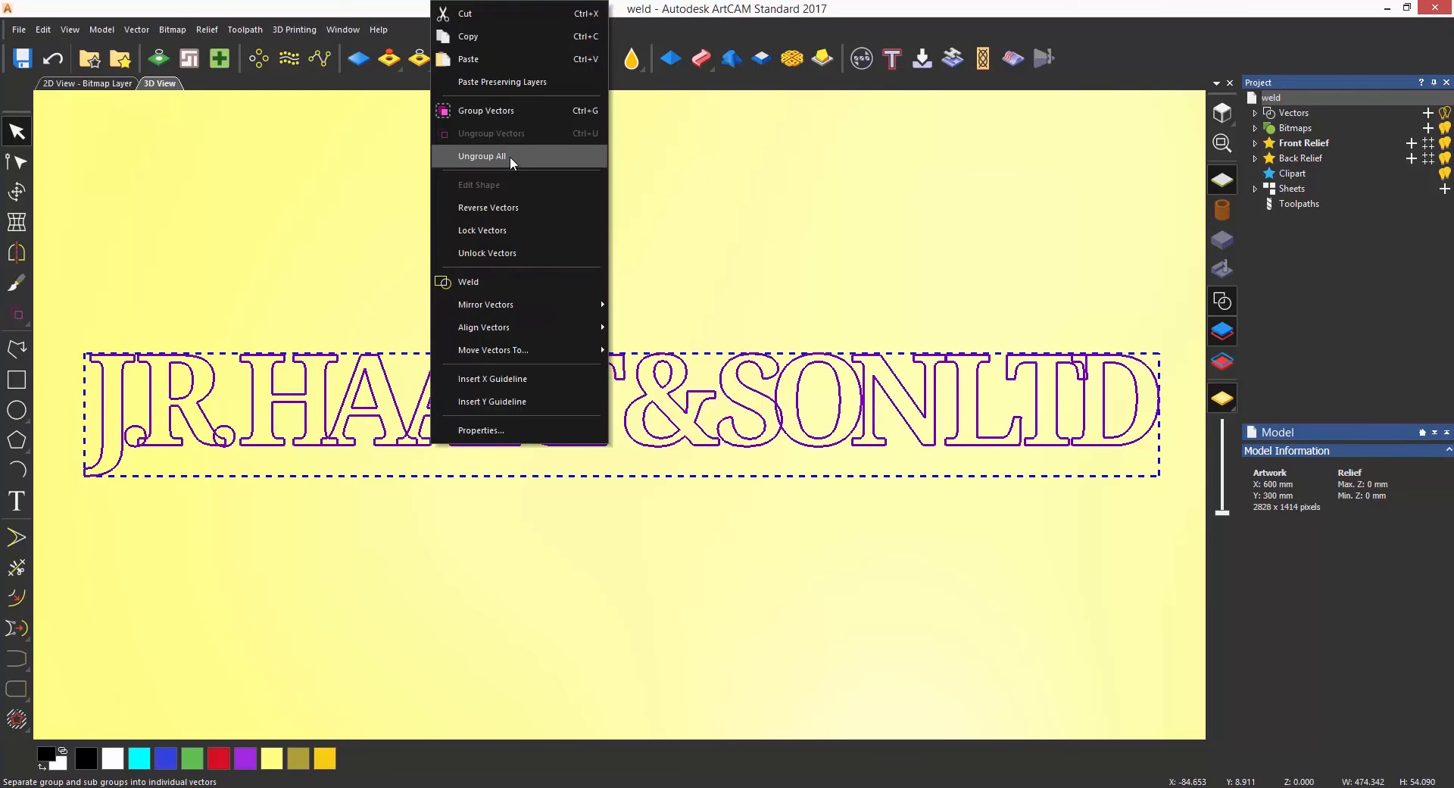
{"action": "left_click", "coordinate": [482, 156]}
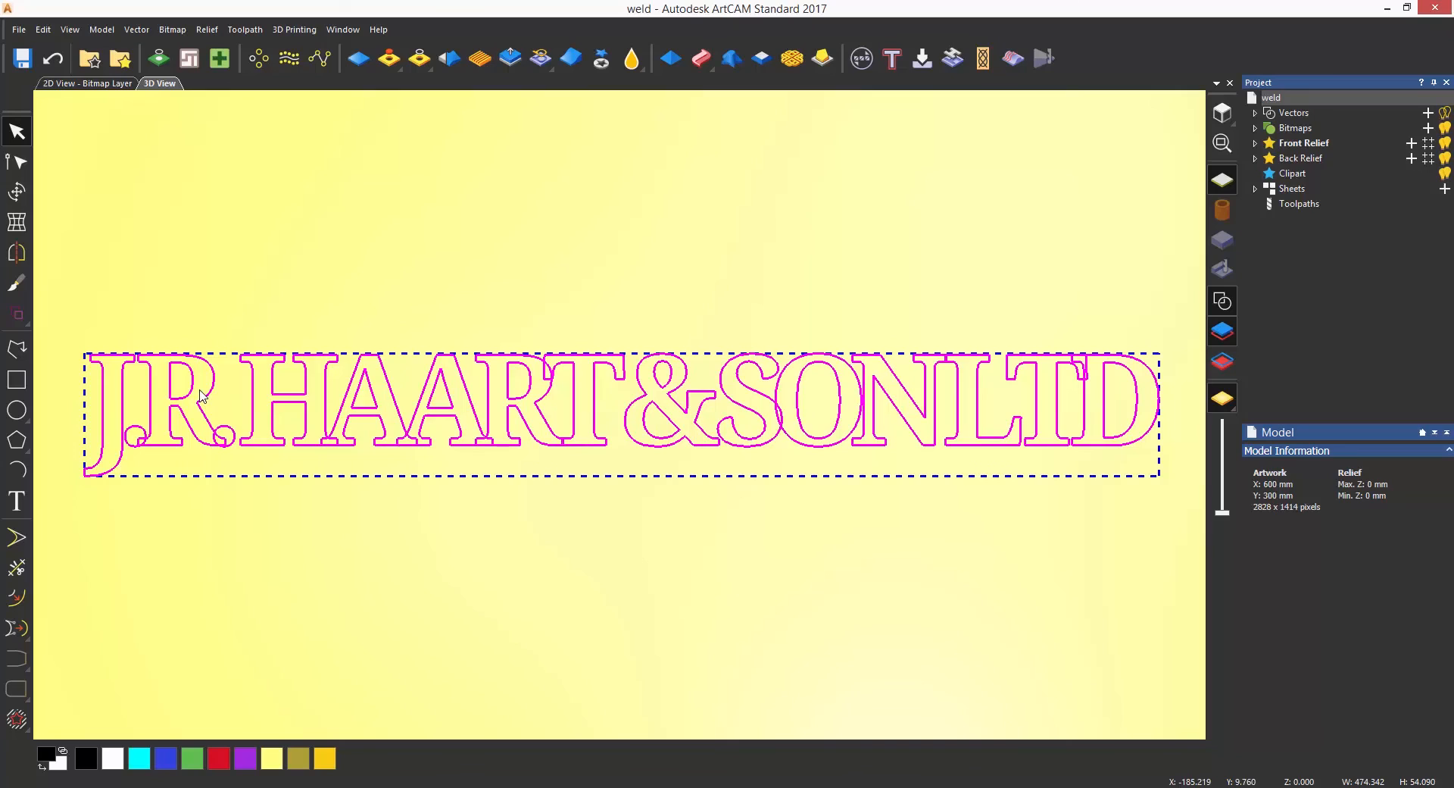
{"action": "mouse_move", "coordinate": [365, 389]}
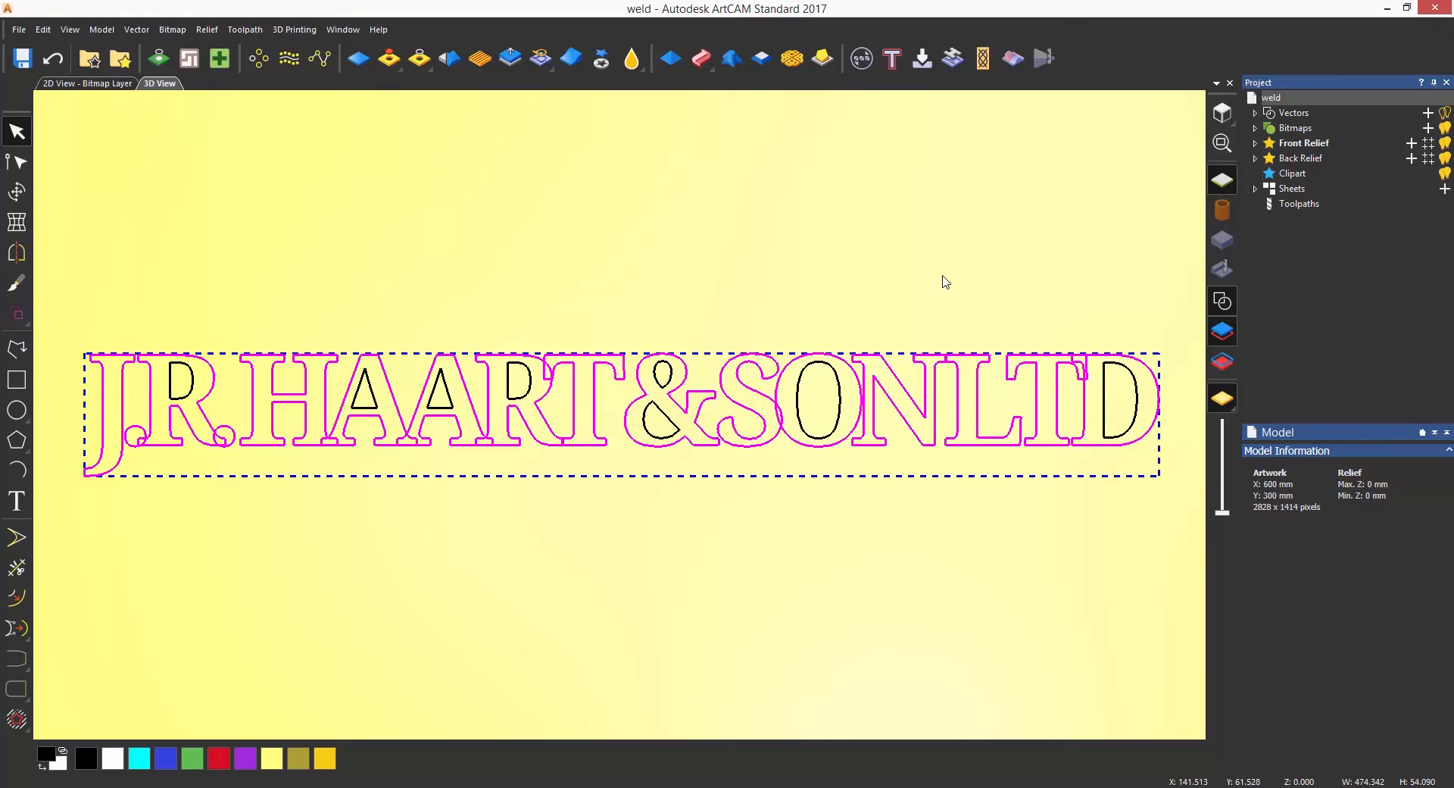
{"action": "left_click", "coordinate": [135, 28]}
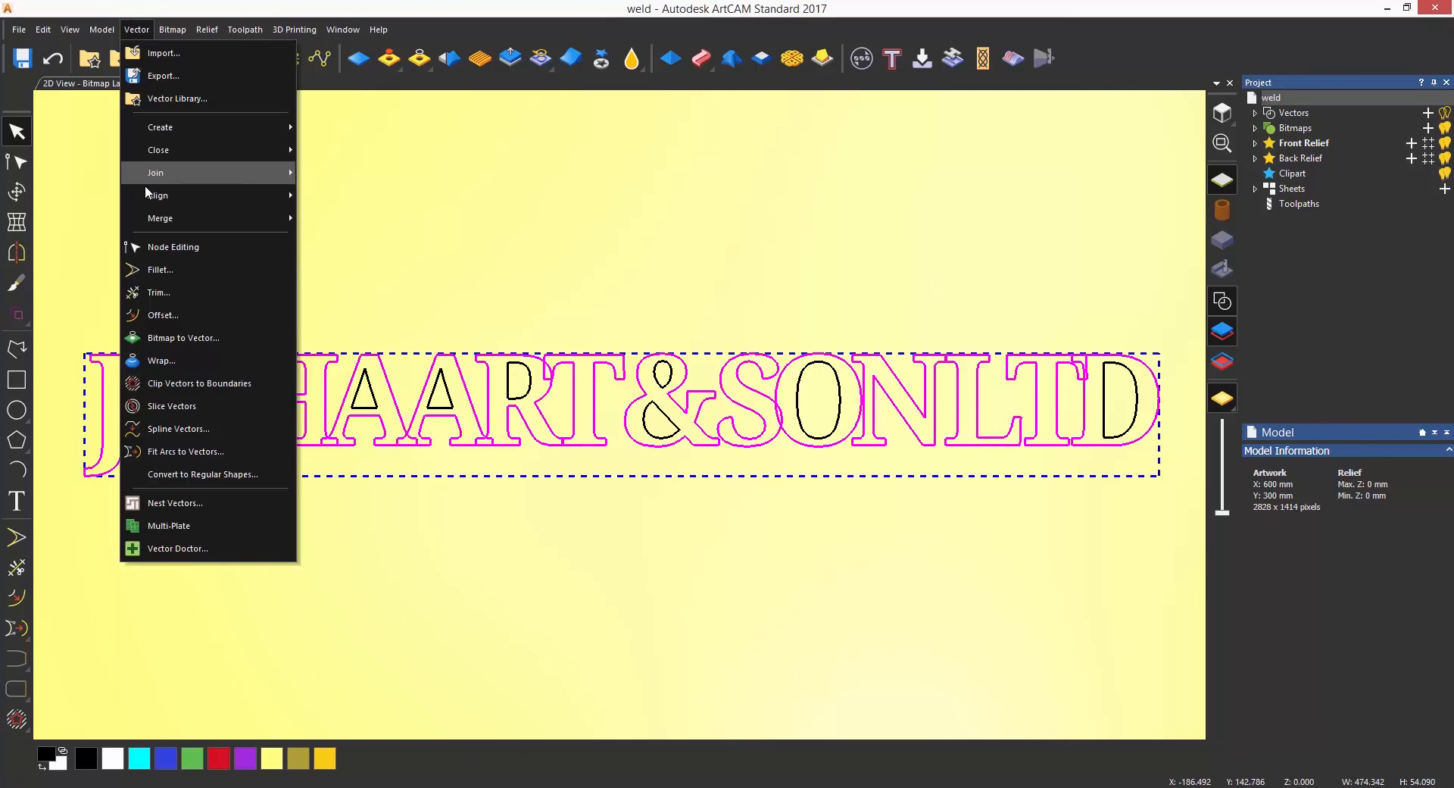